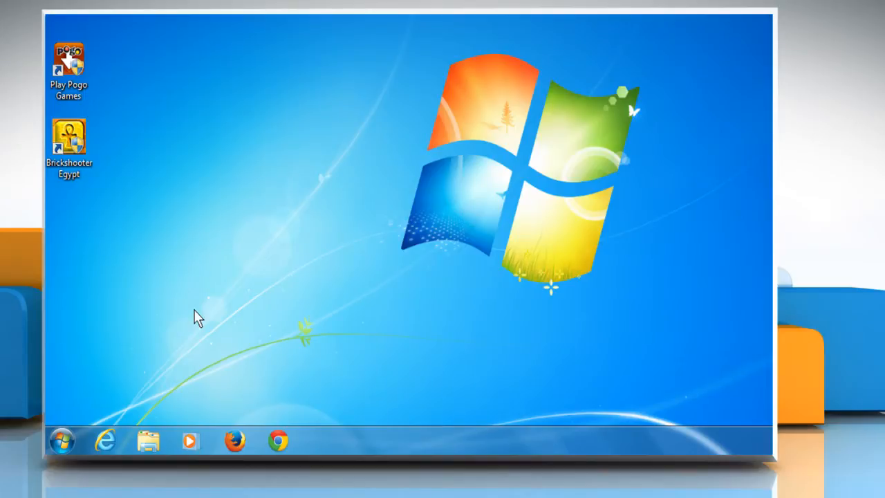
mouse_move(192, 361)
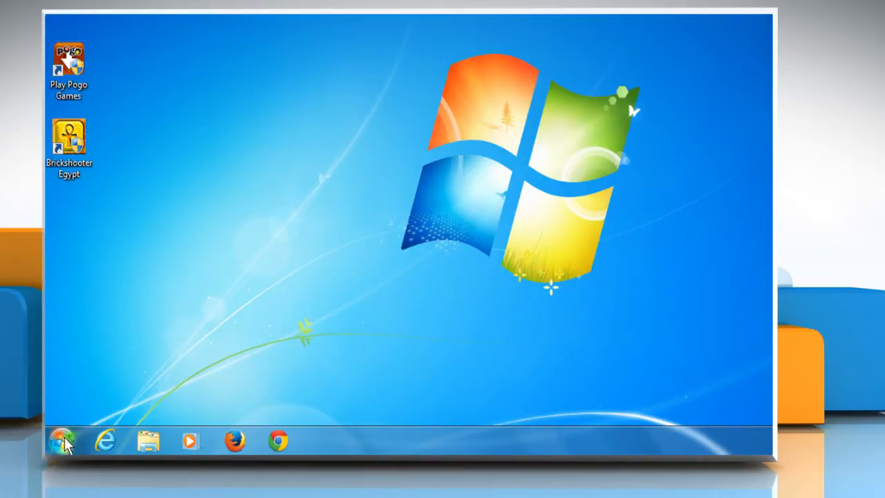
Select Brickshooter Egypt in Control Panel's Programs and Features list of installed programs
click(61, 440)
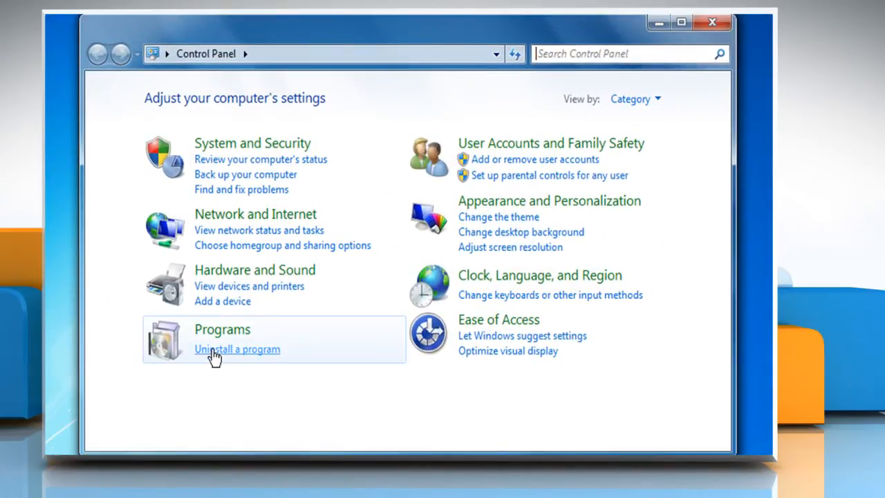
click(237, 348)
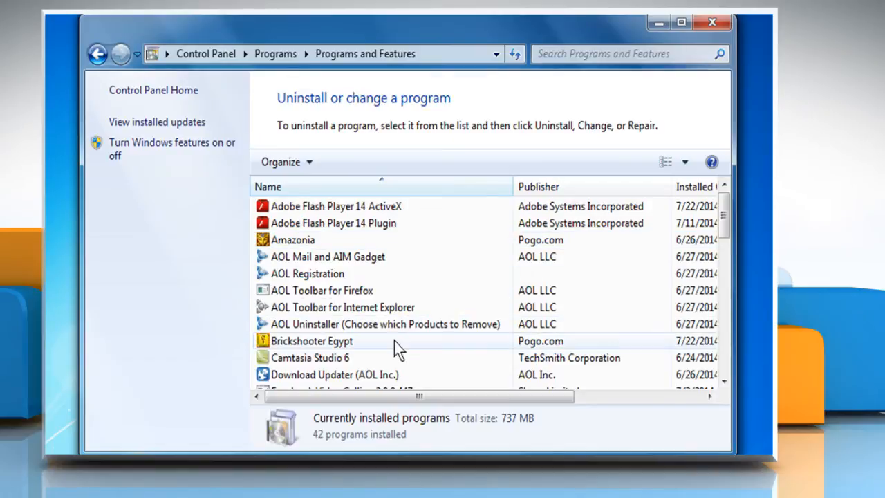
click(312, 340)
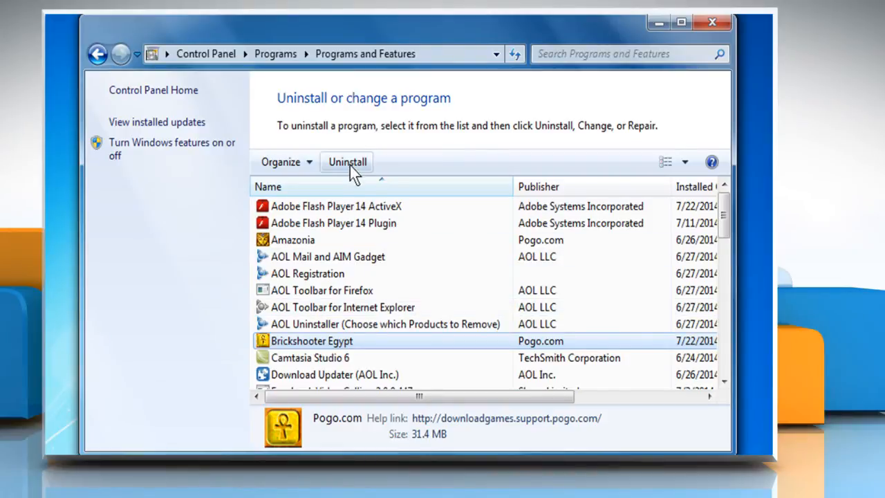
mouse_move(347, 161)
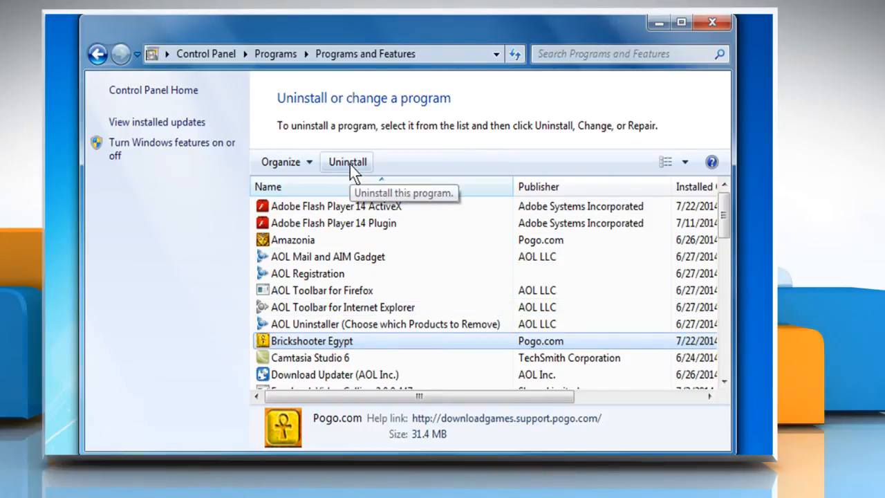
Uninstall Brickshooter Egypt through its wizard, answering No to deleting the game folder
click(347, 162)
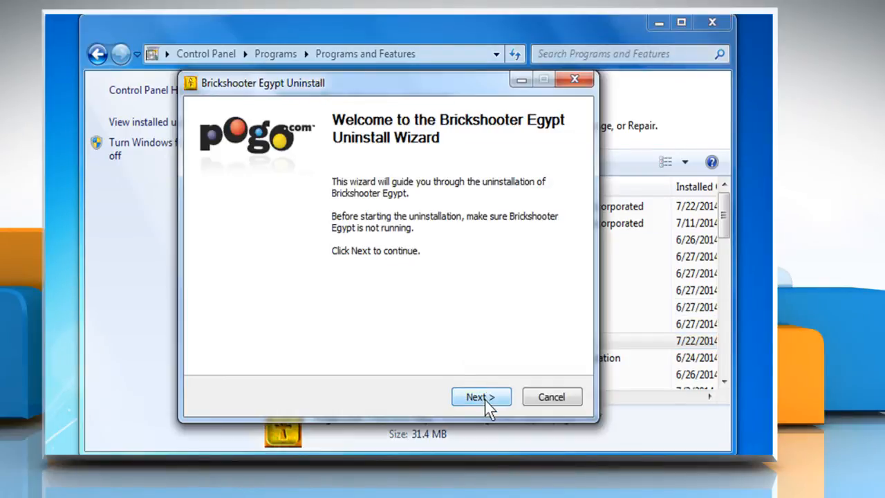
click(481, 396)
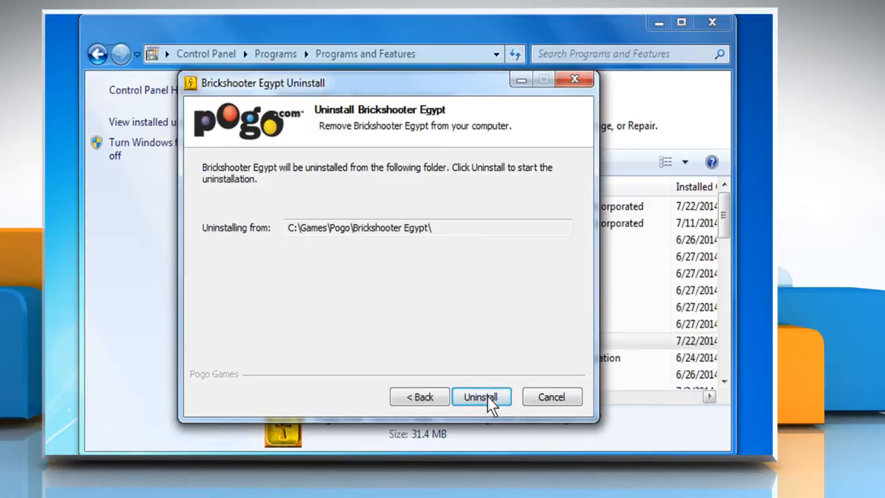
click(481, 396)
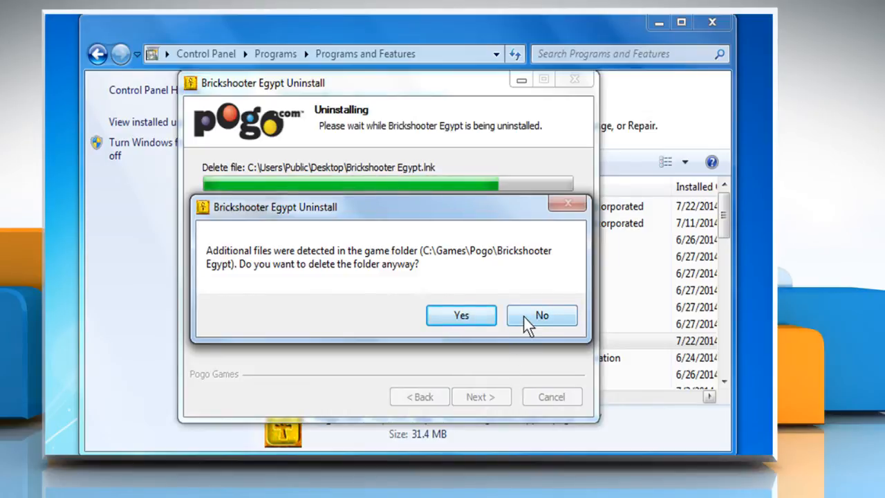
click(542, 315)
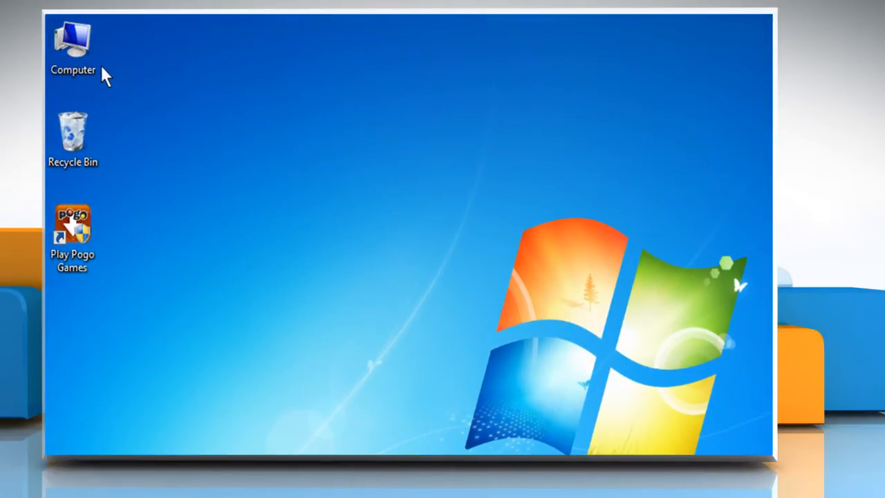
Delete the Brickshooter Egypt folder from C:\Games\Pogo and confirm sending it to the Recycle Bin
right_click(73, 41)
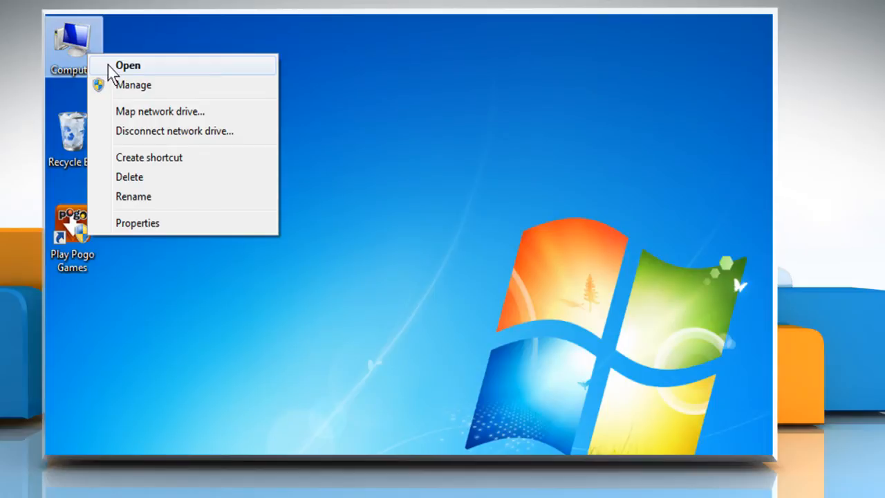
click(127, 65)
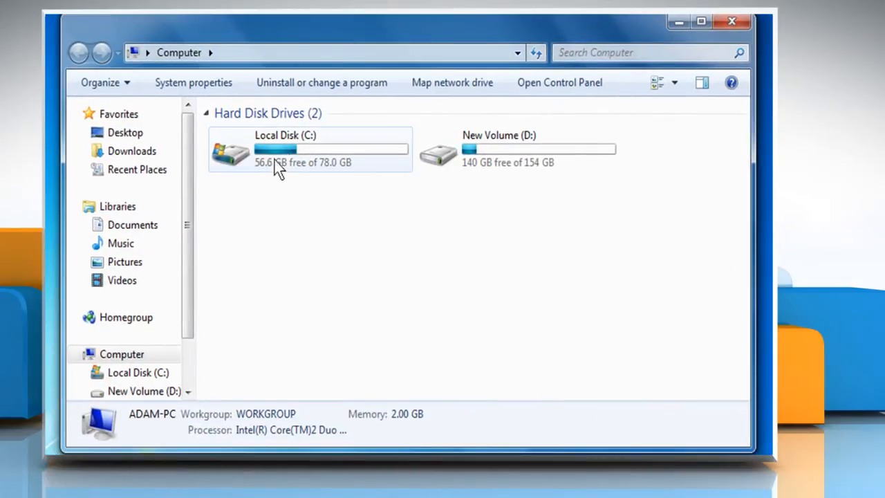
double_click(310, 149)
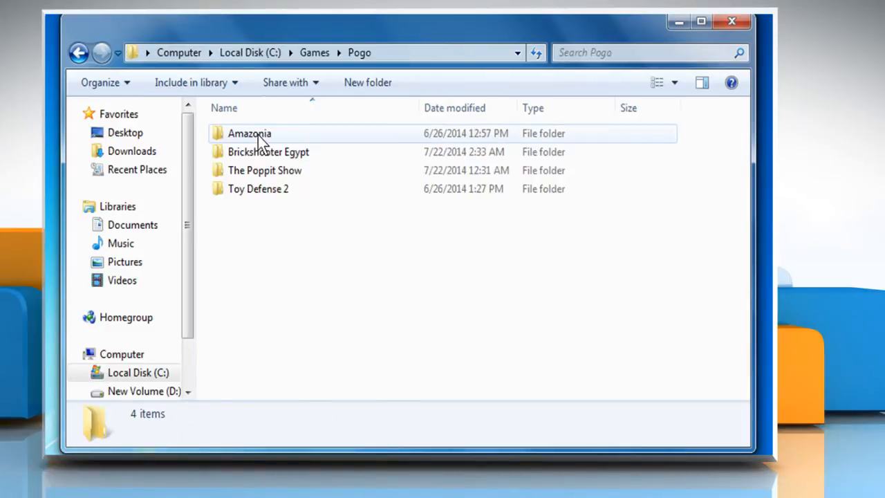
mouse_move(314, 159)
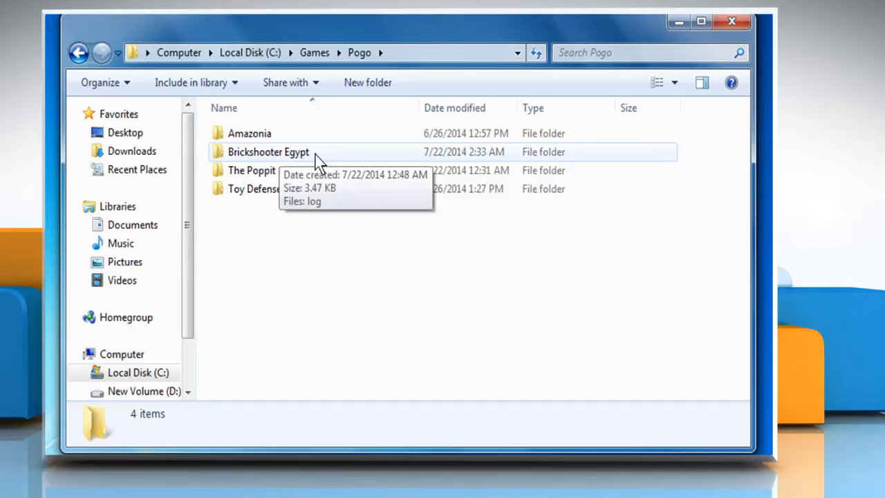
right_click(268, 151)
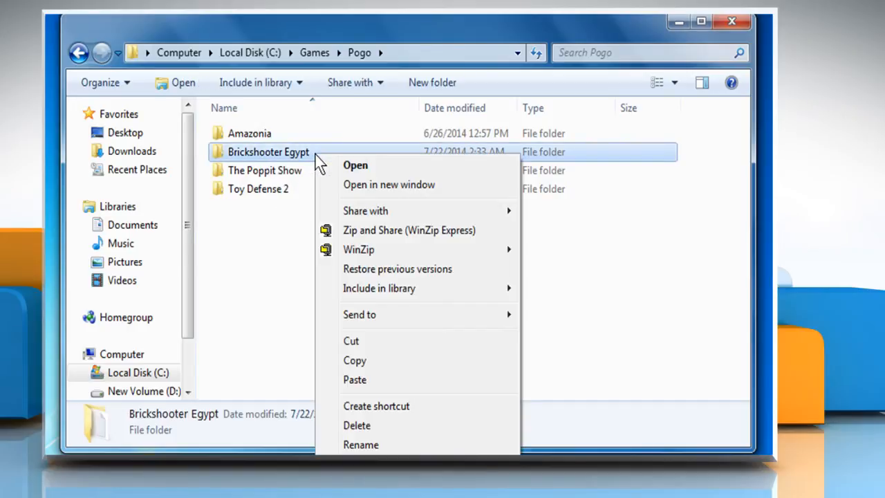
mouse_move(357, 426)
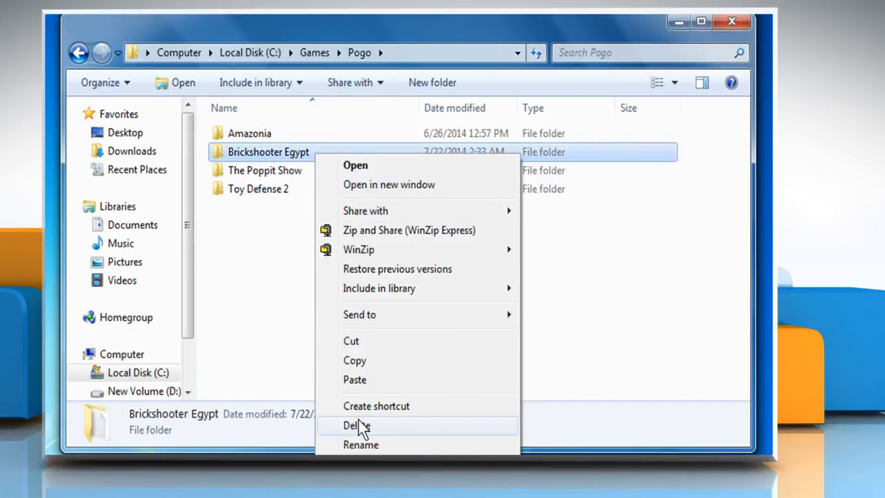
click(357, 425)
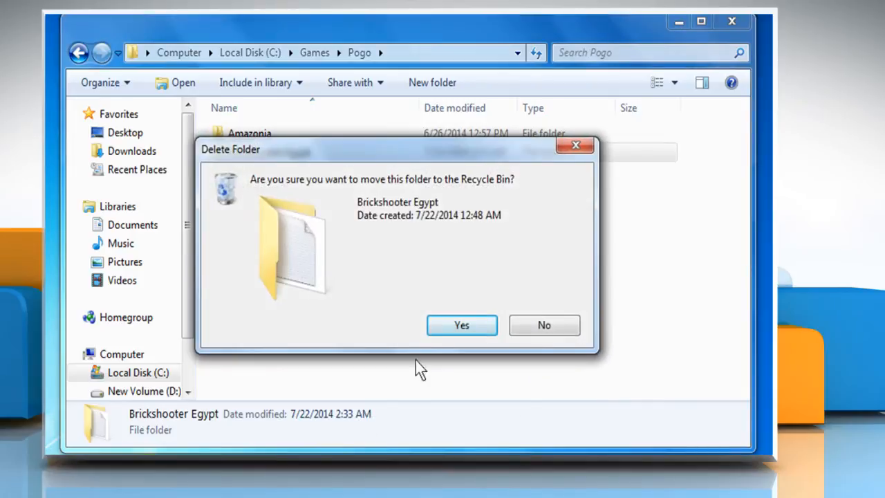
click(461, 325)
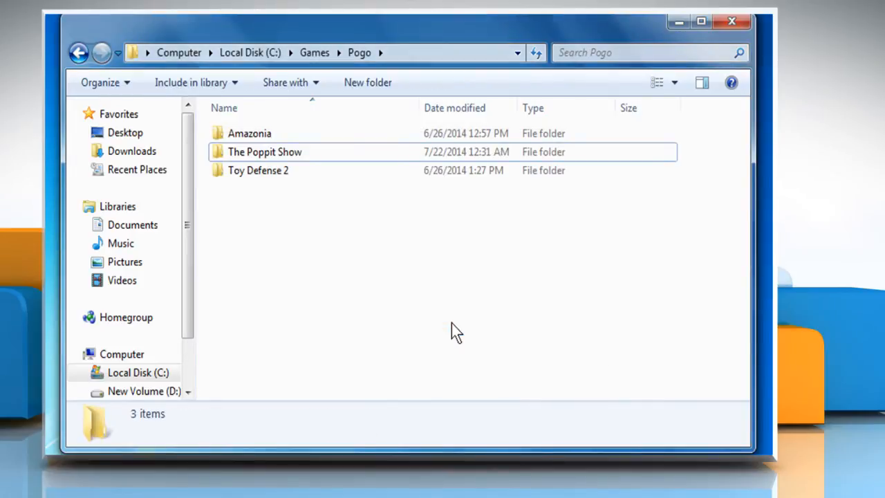
mouse_move(731, 21)
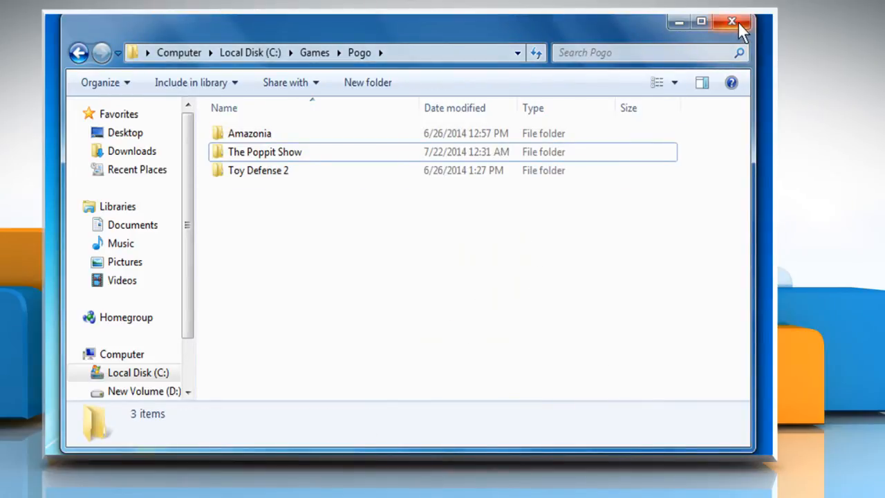
Close Explorer and open the Pogo Download Games Center from the Play Pogo Games shortcut
click(732, 21)
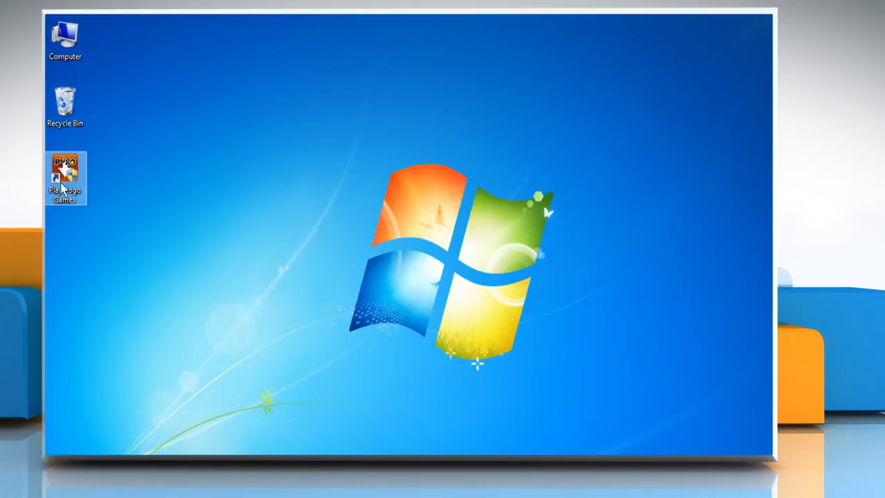
right_click(65, 176)
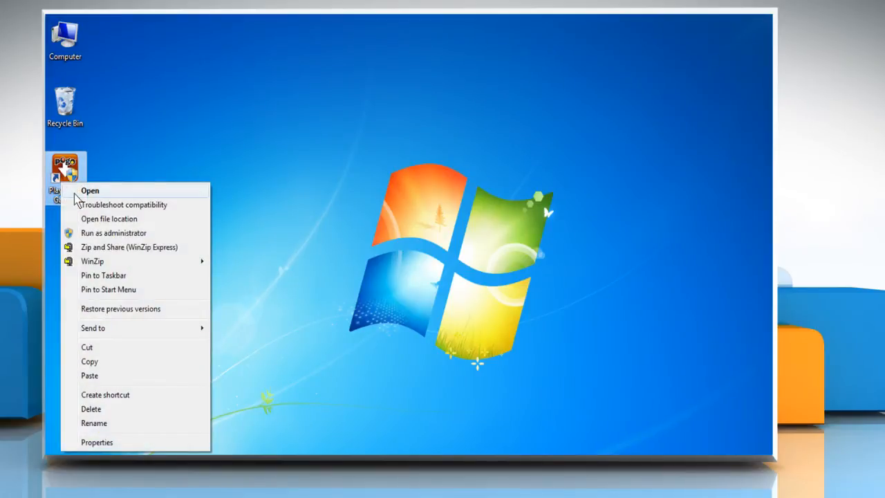
click(90, 191)
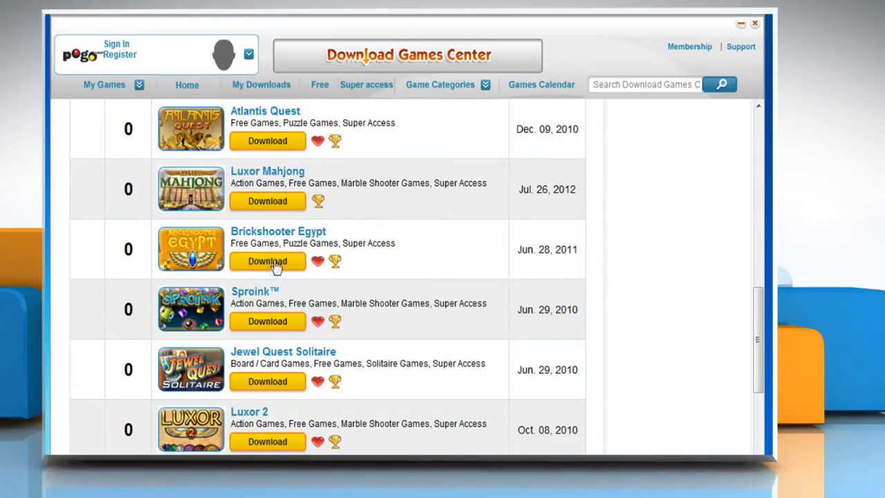
Download and install Brickshooter Egypt from Pogo, then launch it with Play Now!
click(267, 261)
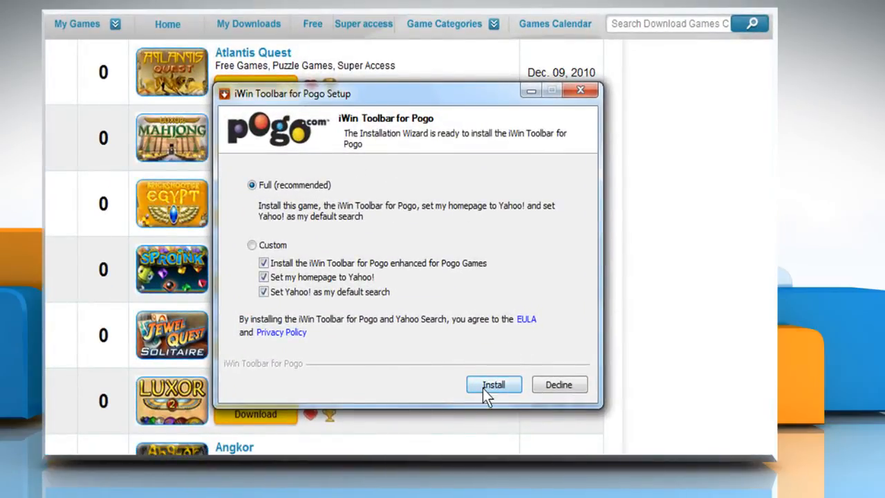
click(494, 384)
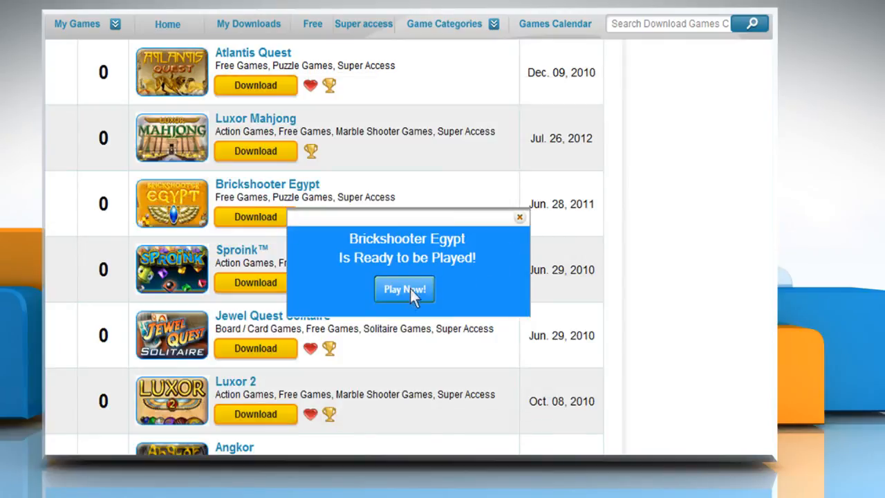
click(404, 289)
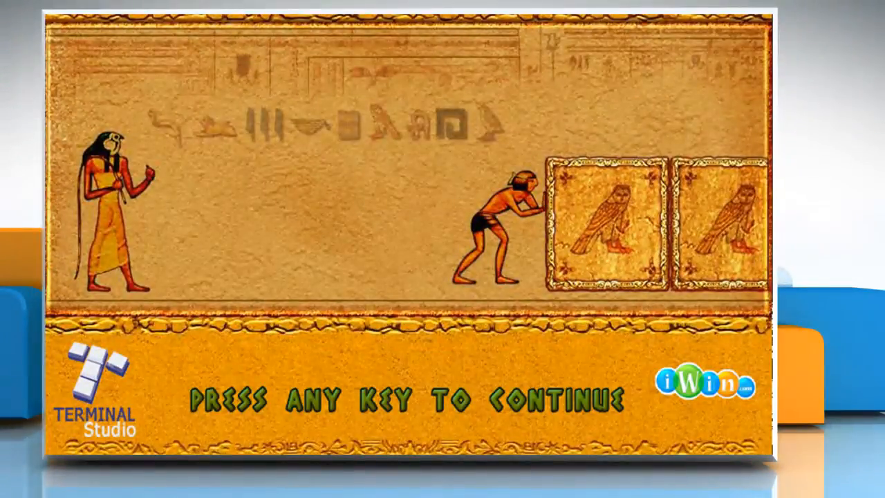